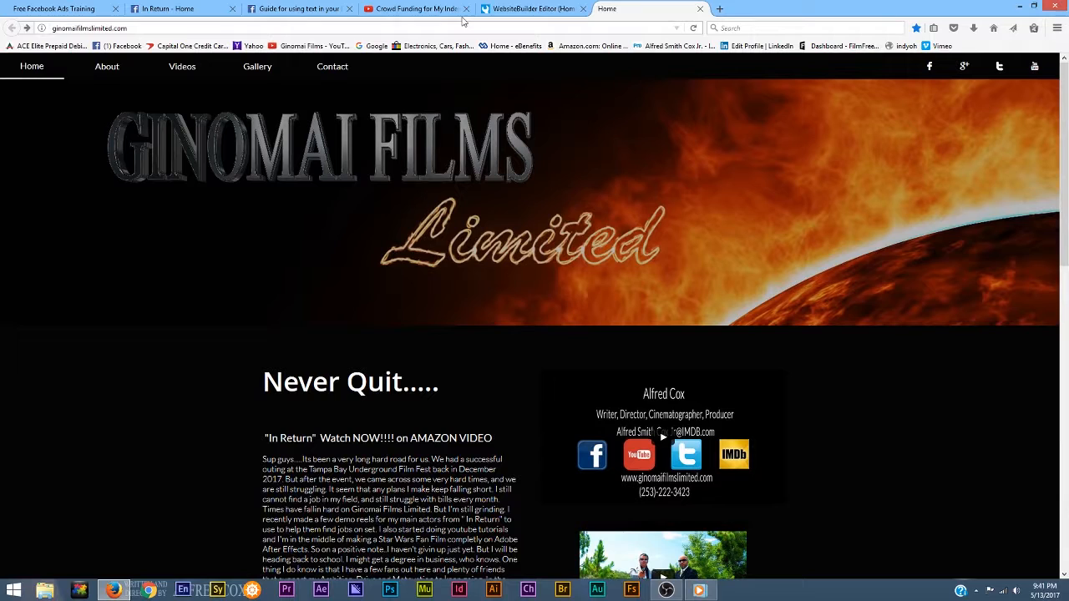
pyautogui.moveTo(418, 9)
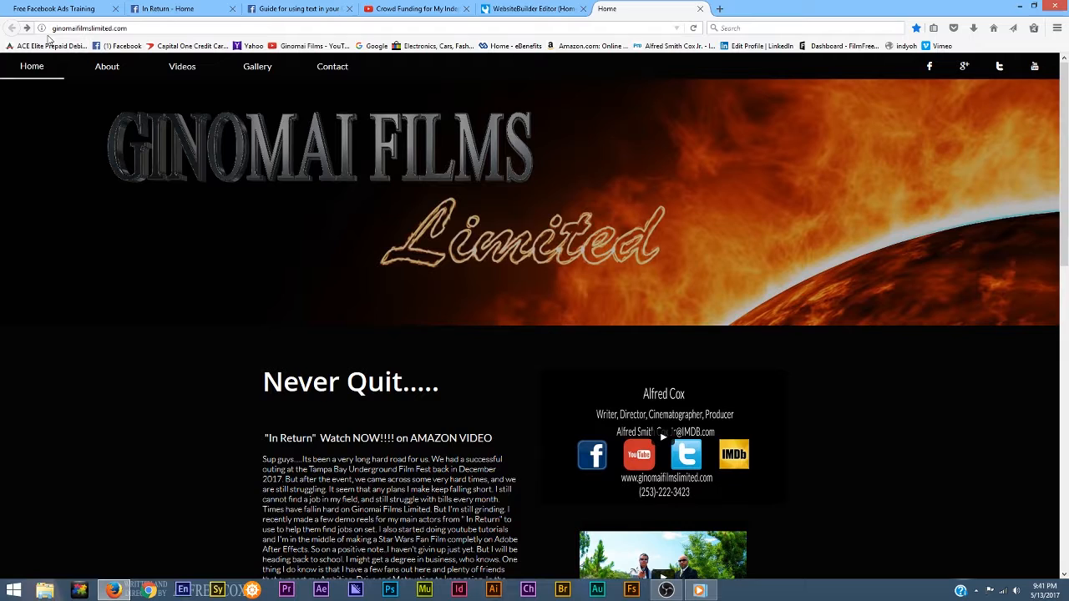
pyautogui.moveTo(514, 239)
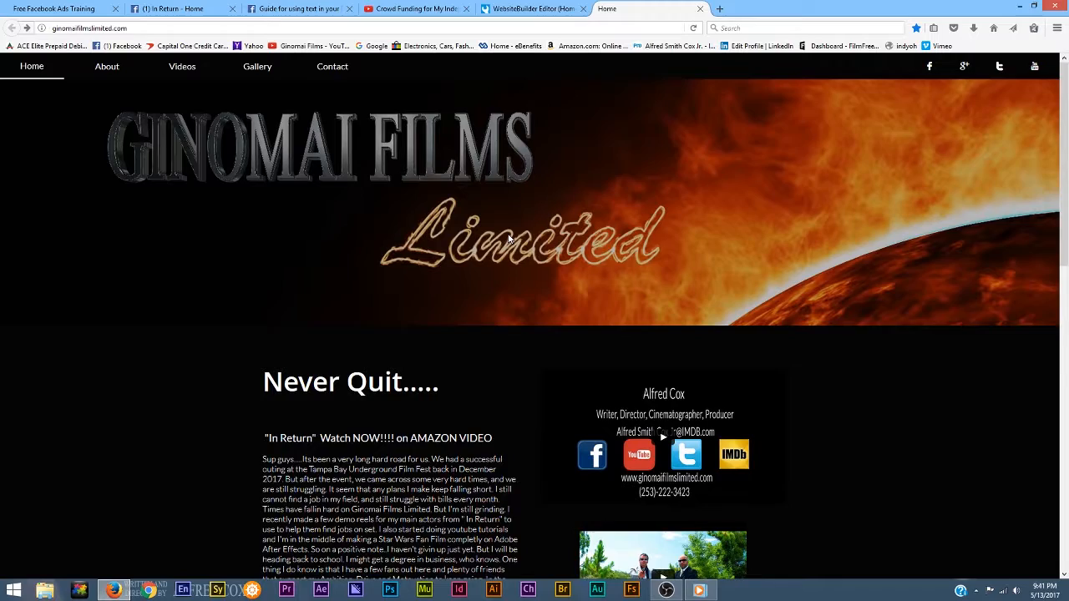
# Scroll the Ginomai Films home page down to the Never Quit post's Vimeo video.
pyautogui.scroll(-3)
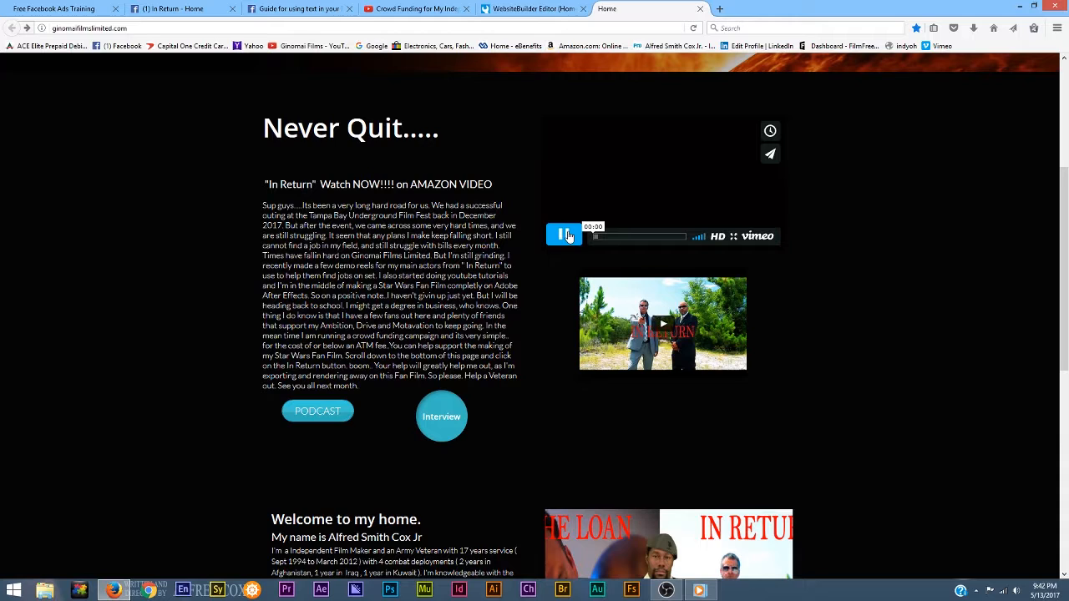
# Play the Star Wars Sith in Hiding fan film for a few seconds, then pause it.
pyautogui.click(564, 235)
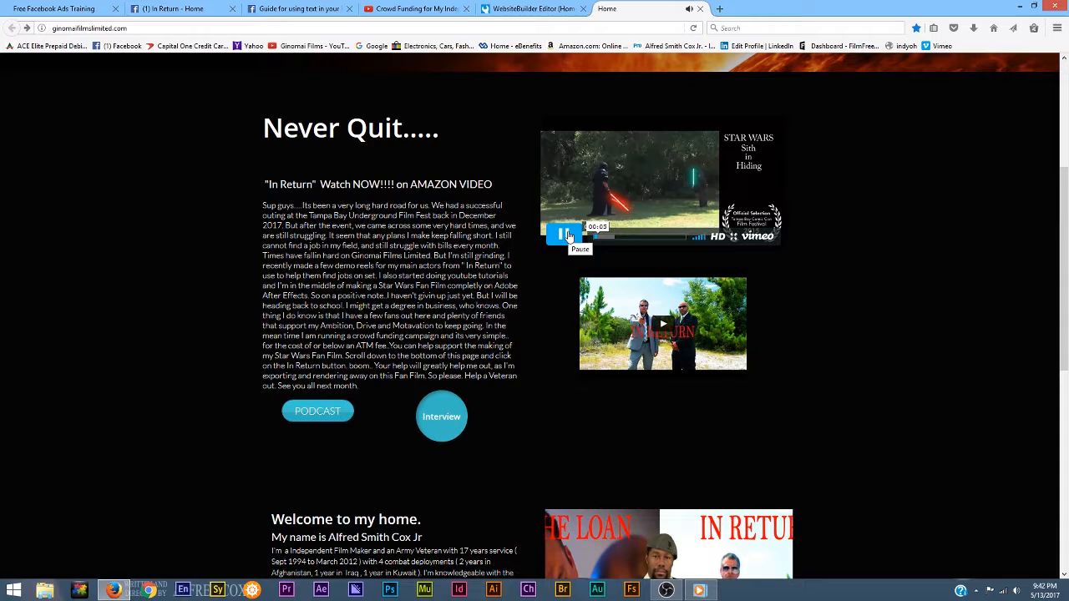
pyautogui.click(564, 234)
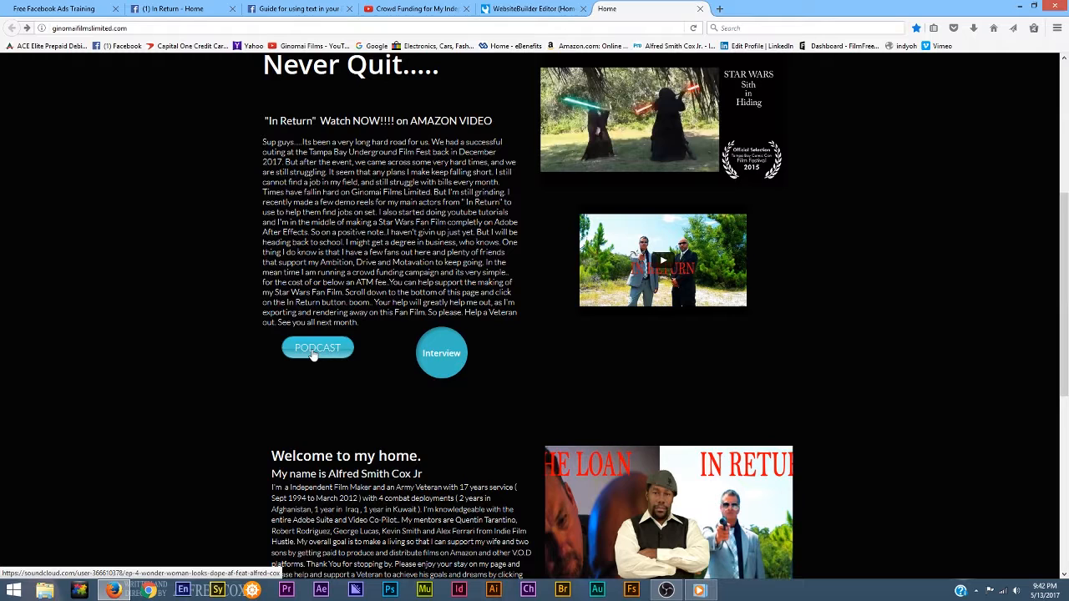
pyautogui.rightClick(317, 348)
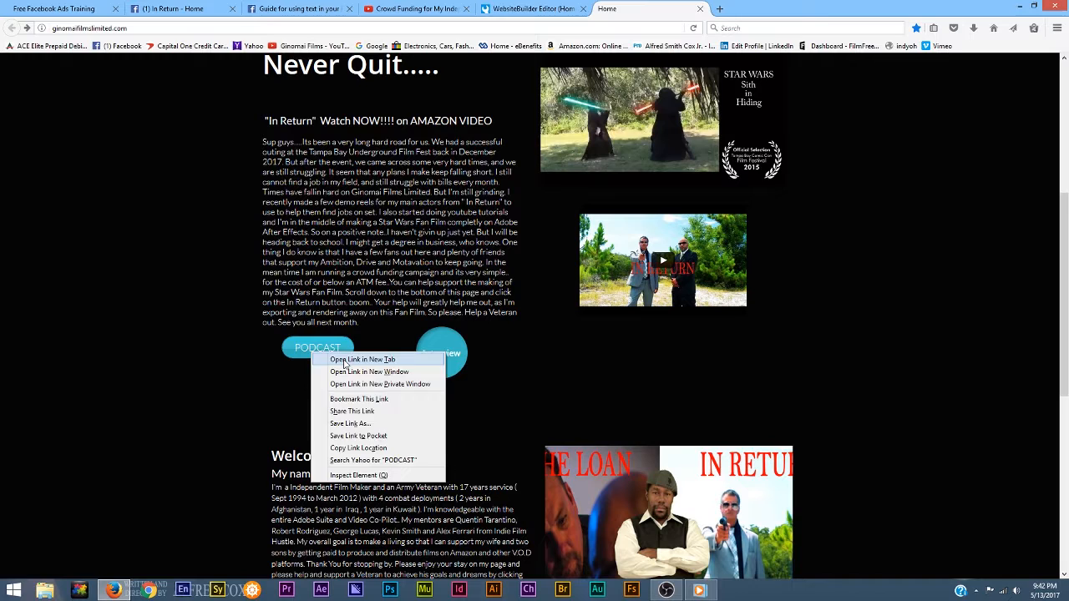
pyautogui.click(362, 359)
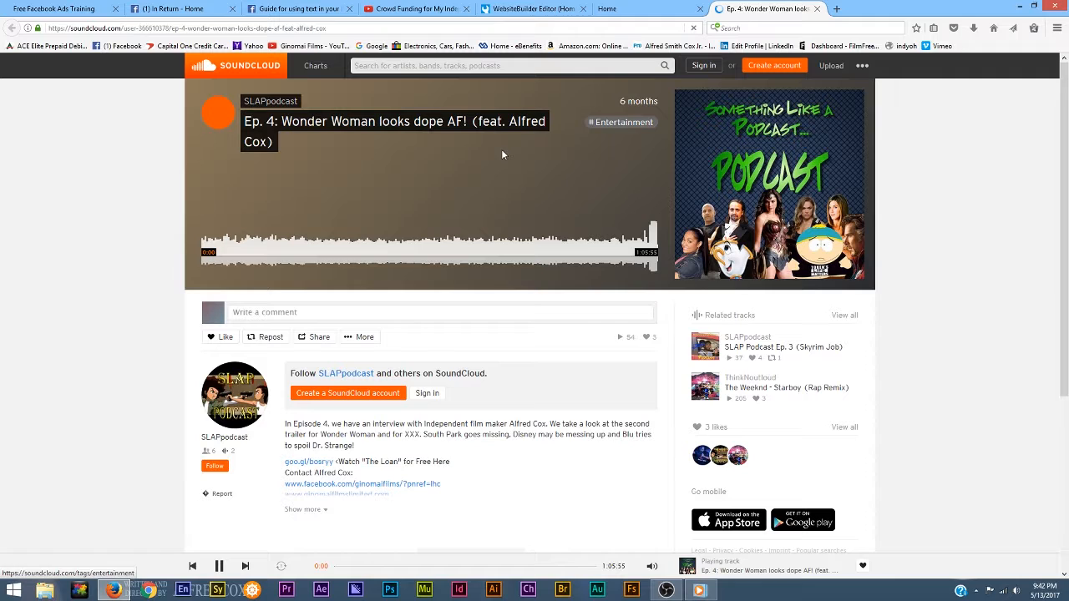
pyautogui.click(217, 113)
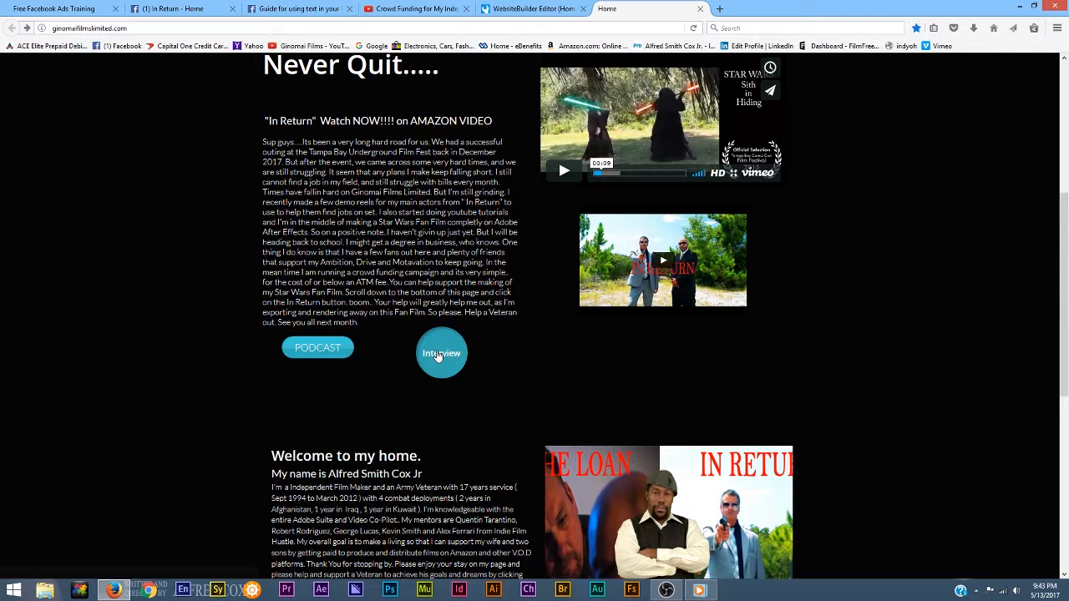
# Open the Interview link to the Facebook Late Night Radio video in a new tab.
pyautogui.rightClick(441, 352)
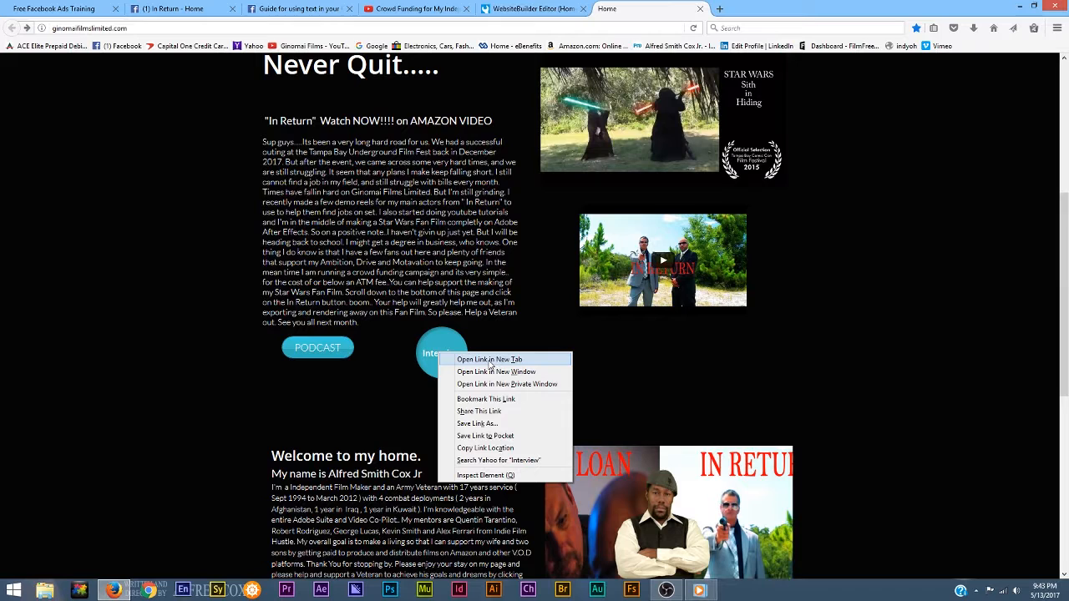
pyautogui.click(488, 366)
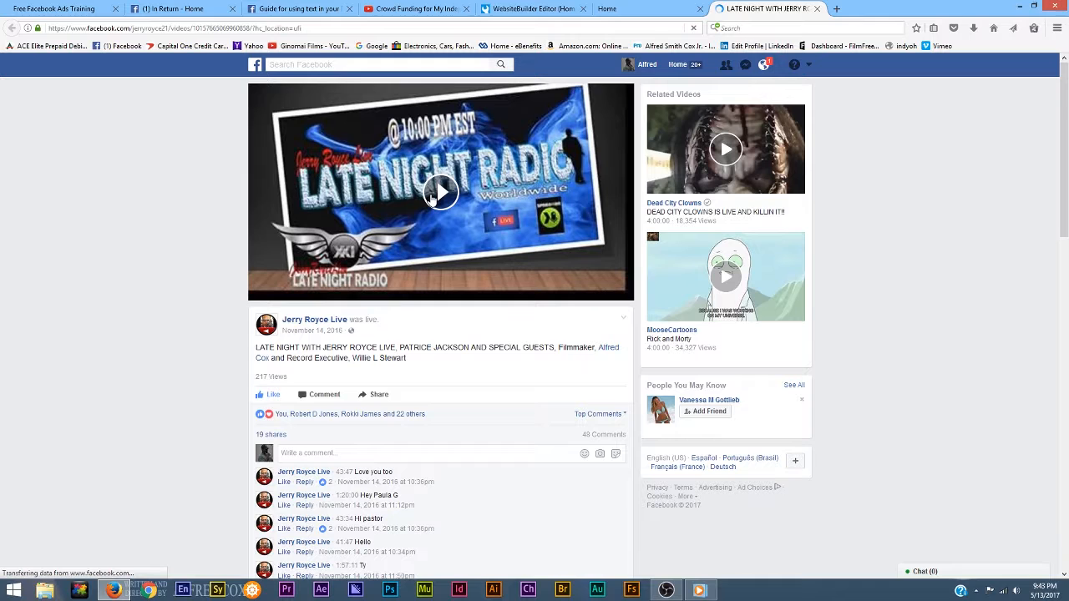
# Briefly play the Late Night Radio interview with Alfred Cox, then pause it.
pyautogui.click(440, 192)
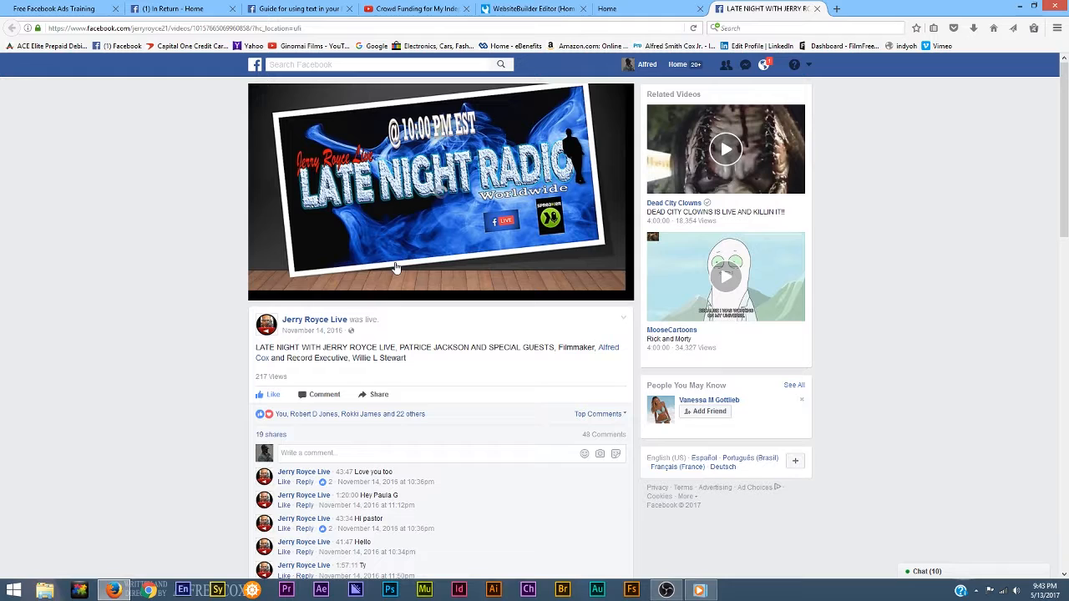
pyautogui.click(441, 192)
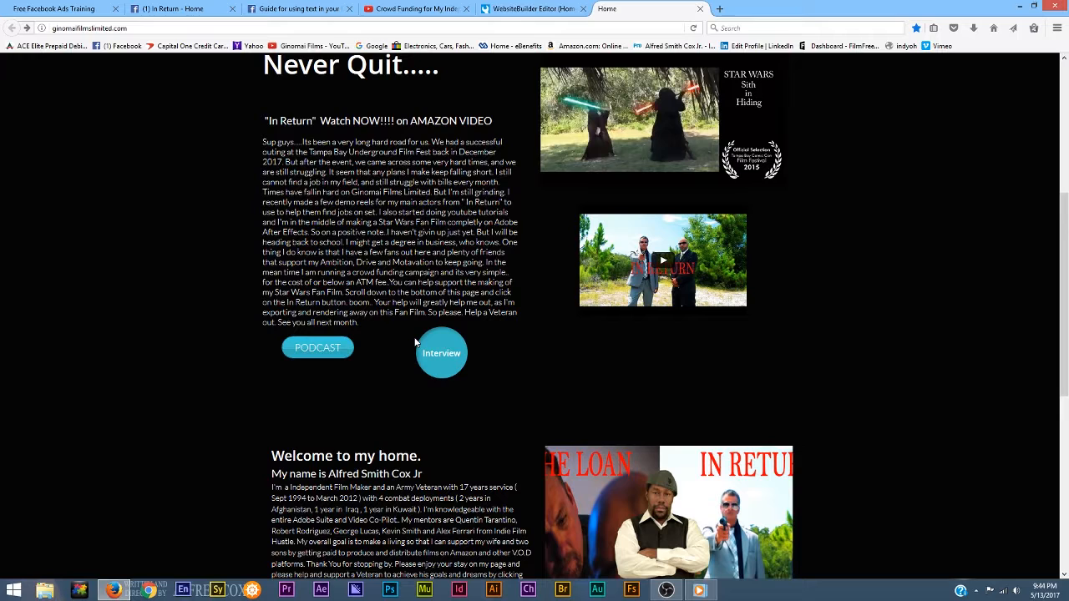
# Scroll past the Welcome to my home bio to the IN RETURN poster section.
pyautogui.scroll(-3)
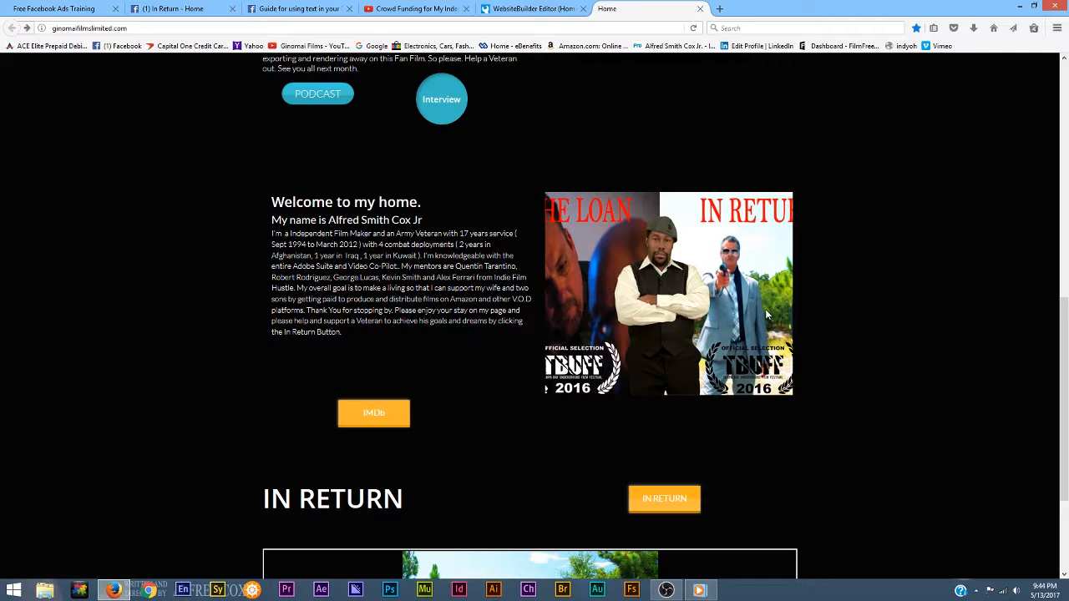
pyautogui.scroll(-3)
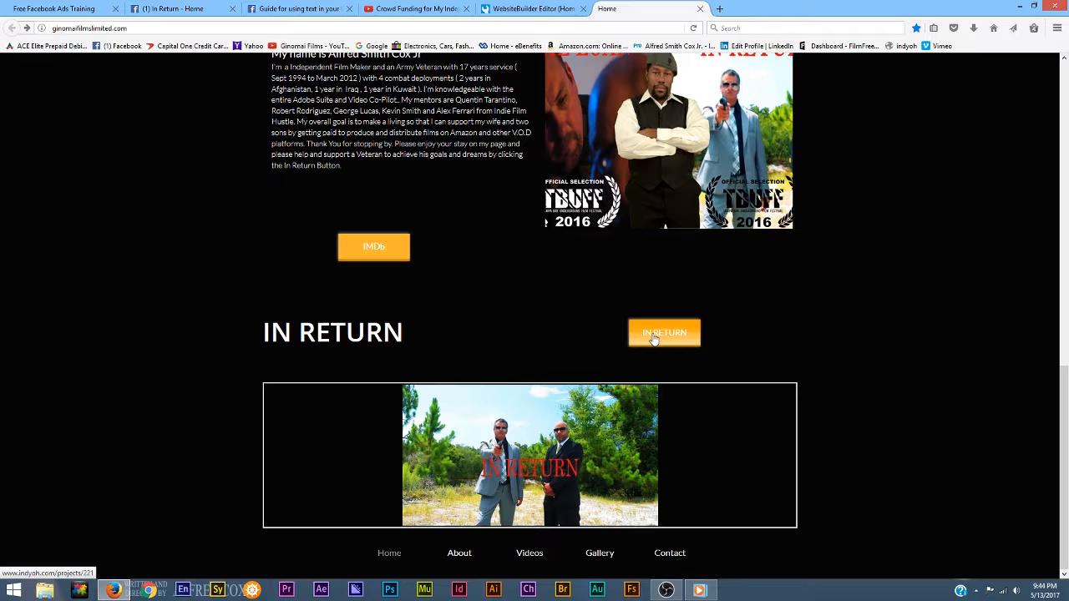
pyautogui.moveTo(664, 332)
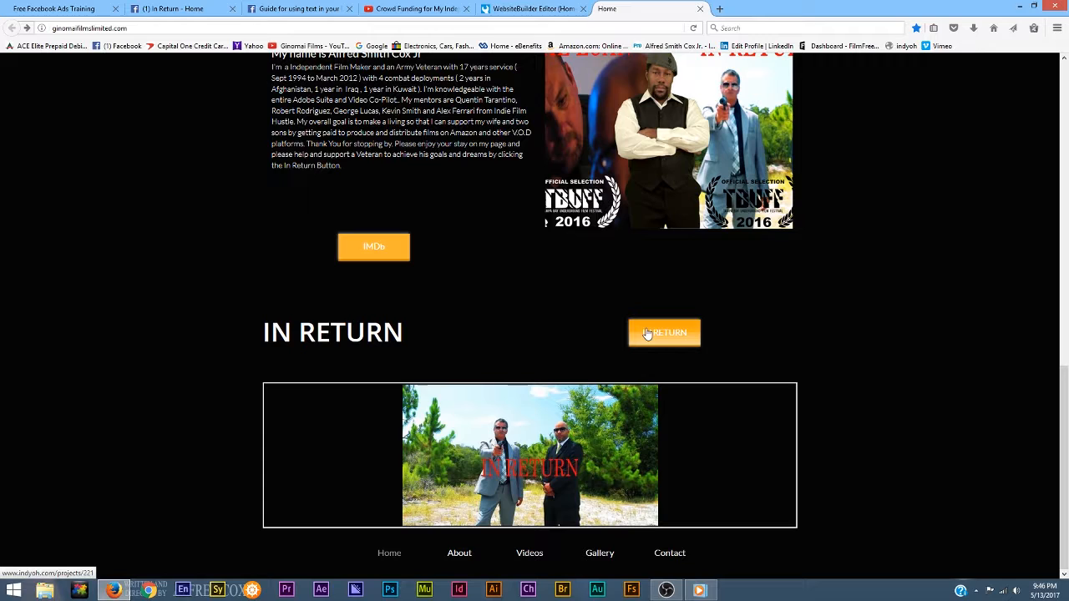
# Open the indyoh In Return project page and sign in with Facebook.
pyautogui.click(664, 332)
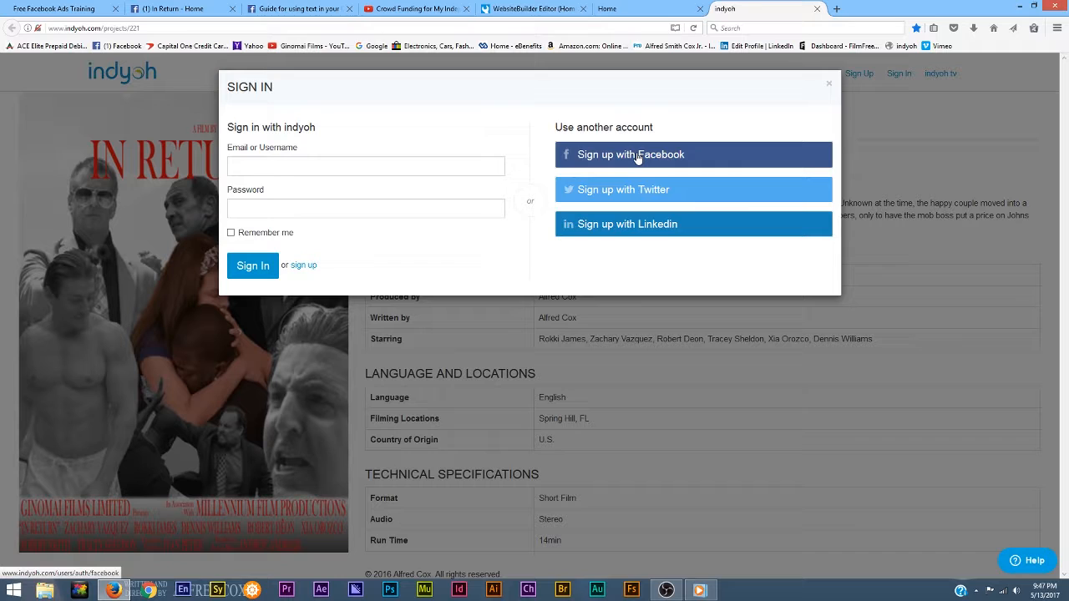
pyautogui.click(630, 153)
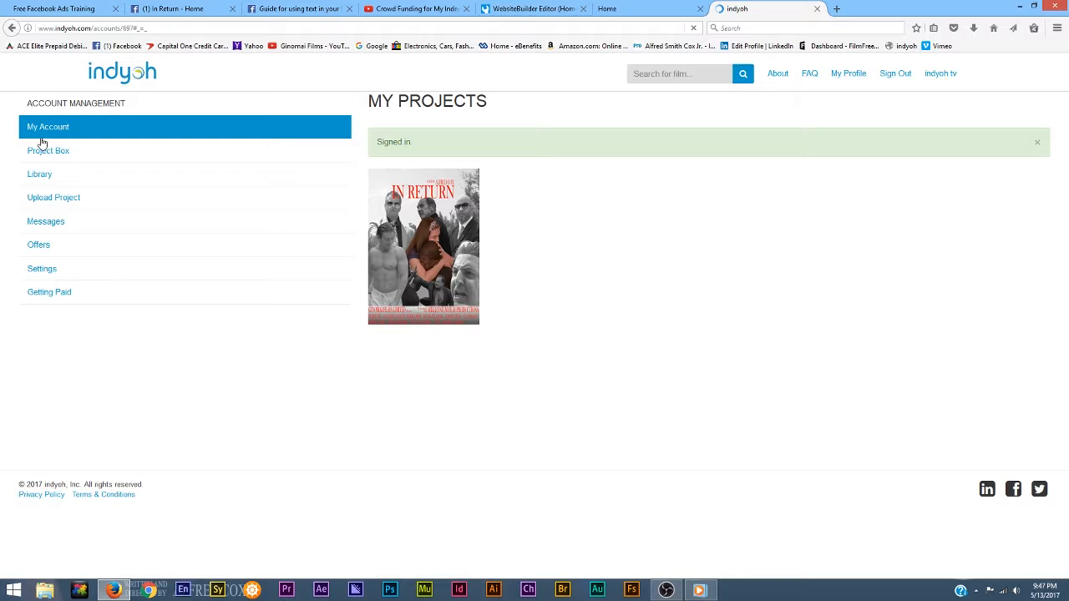
pyautogui.click(939, 74)
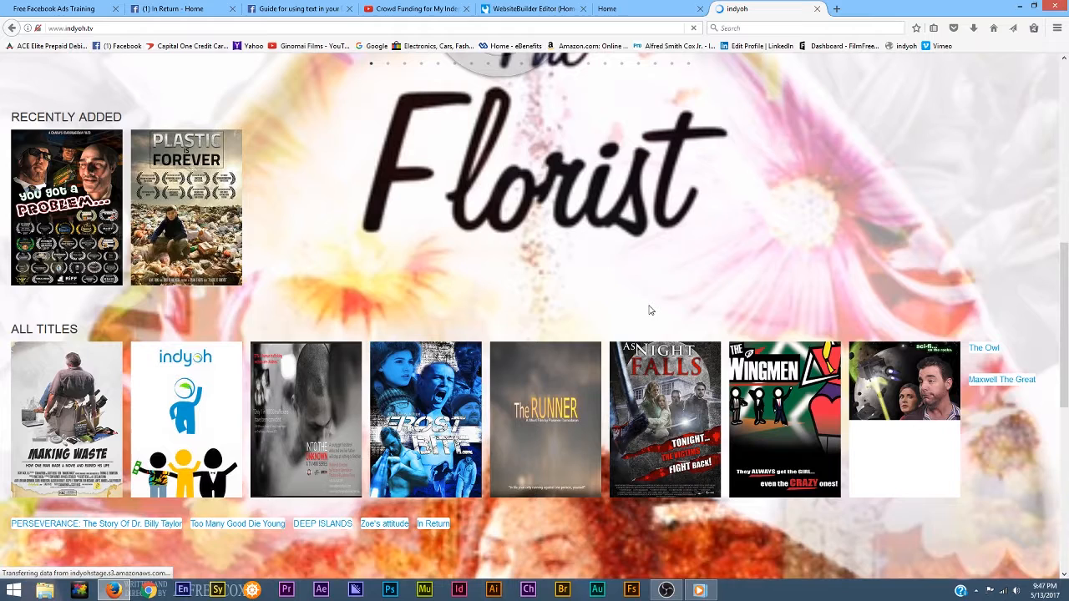
# Preview In Return from All Titles, then go to its $1.00 rent-or-own film page.
pyautogui.scroll(-3)
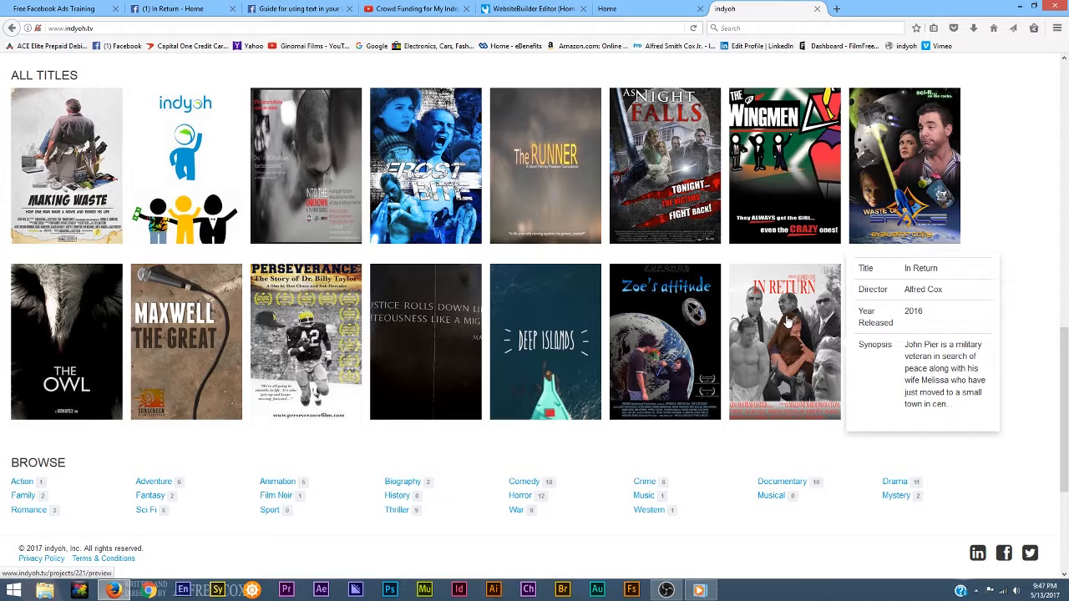
pyautogui.click(784, 341)
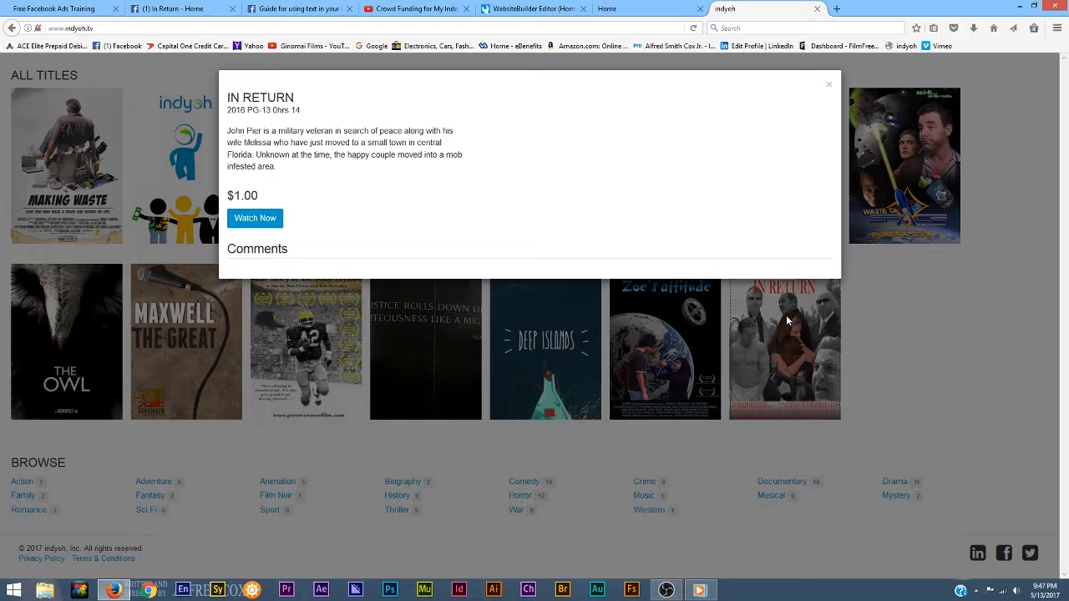
pyautogui.click(255, 218)
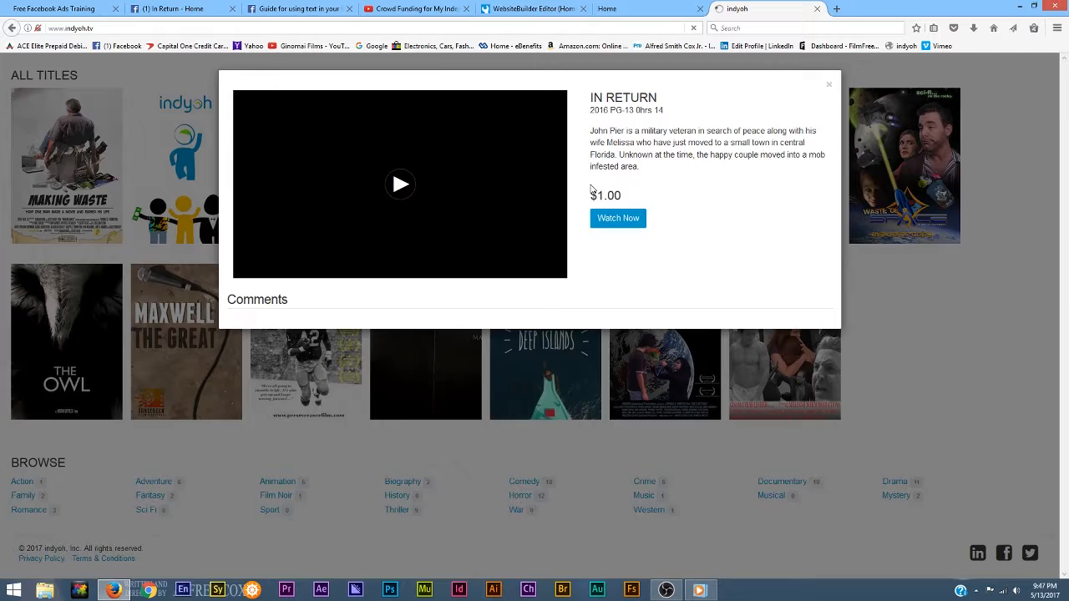
pyautogui.click(618, 218)
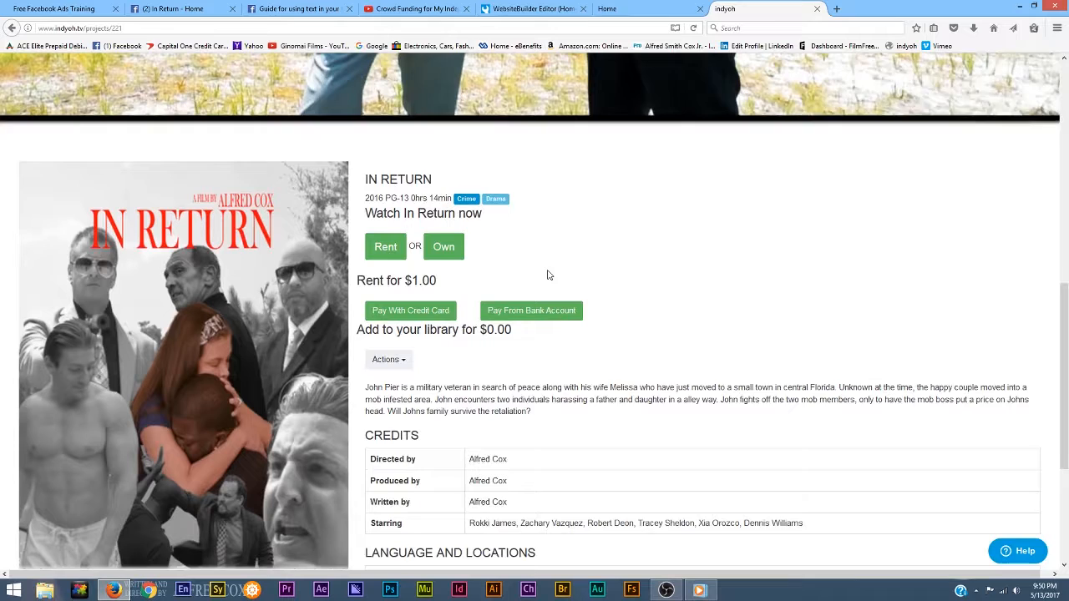
# Read through the In Return synopsis and credits, then return to the Ginomai Films Home tab.
pyautogui.scroll(-3)
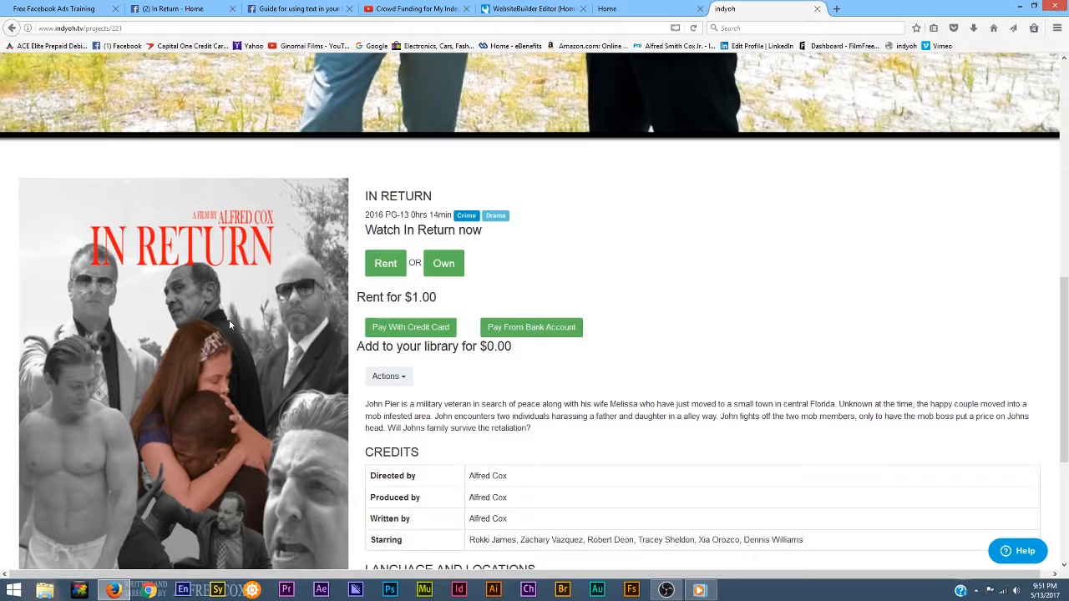
pyautogui.scroll(-3)
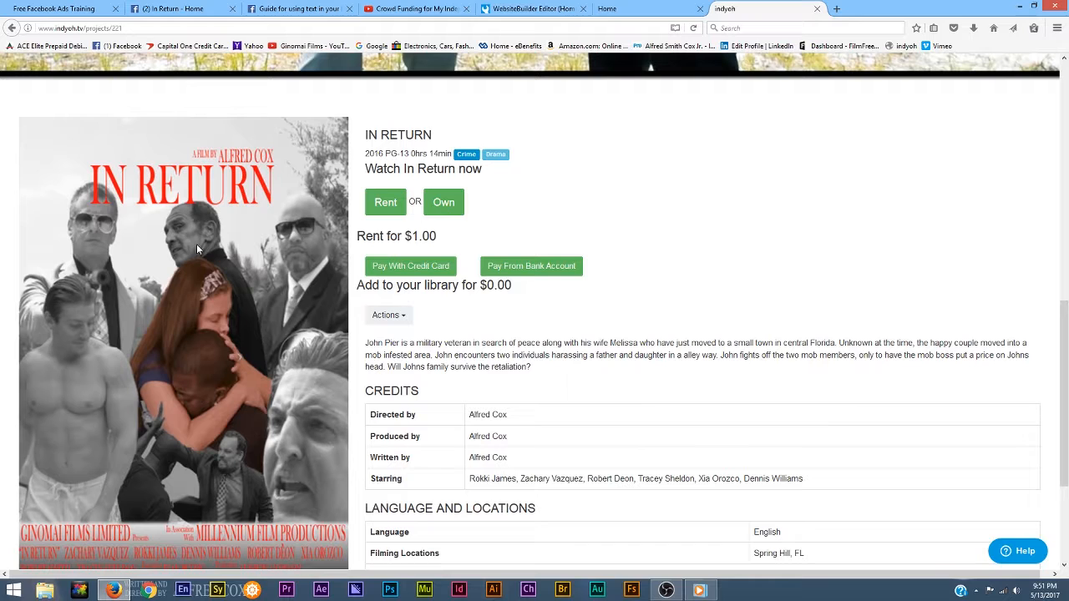
pyautogui.moveTo(177, 230)
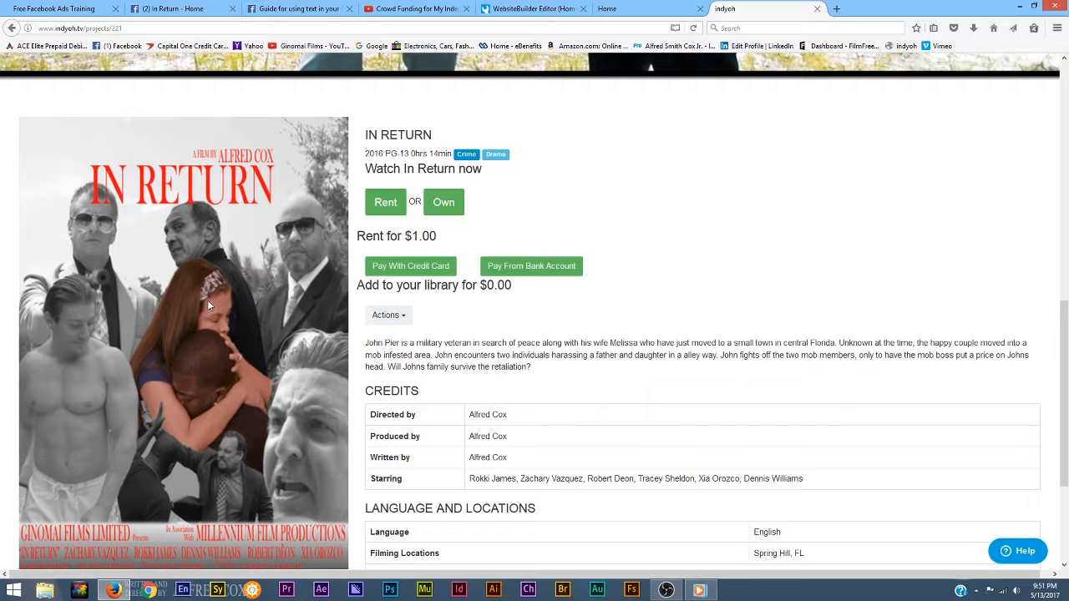
pyautogui.moveTo(155, 305)
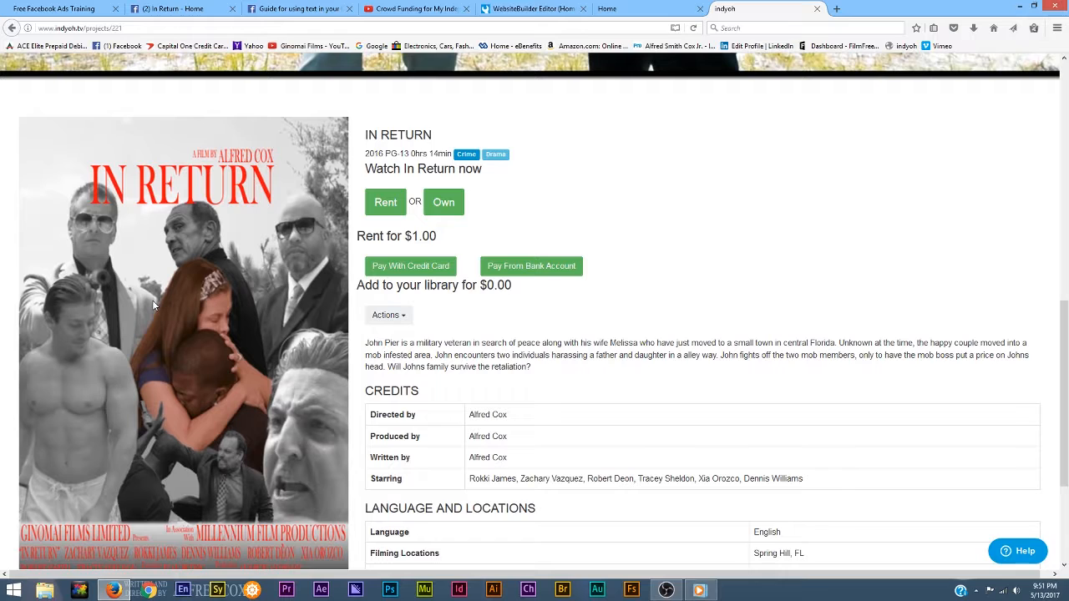
pyautogui.moveTo(293, 239)
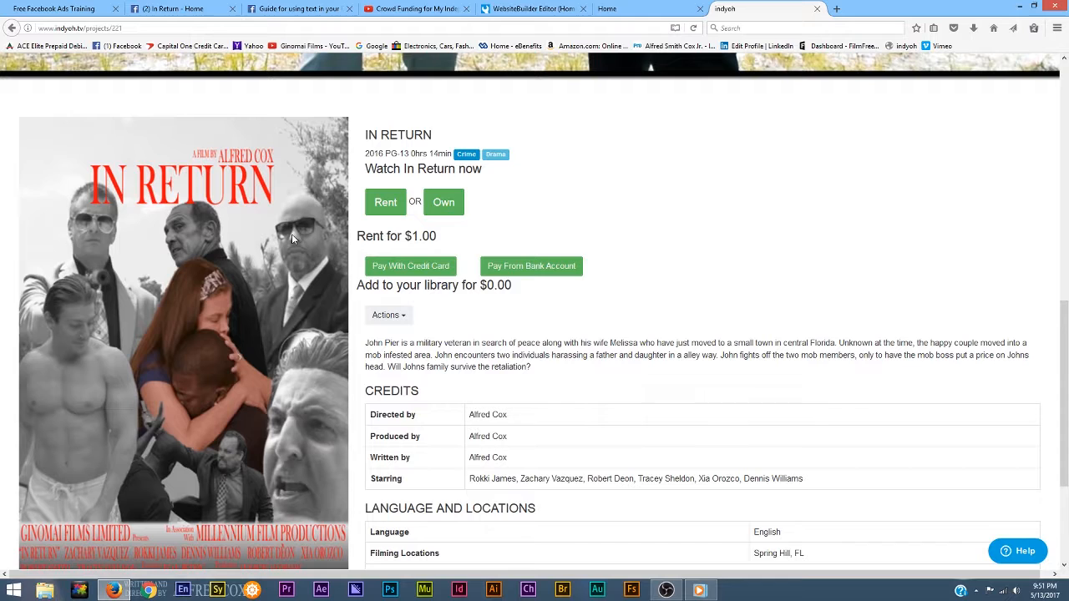
pyautogui.moveTo(144, 234)
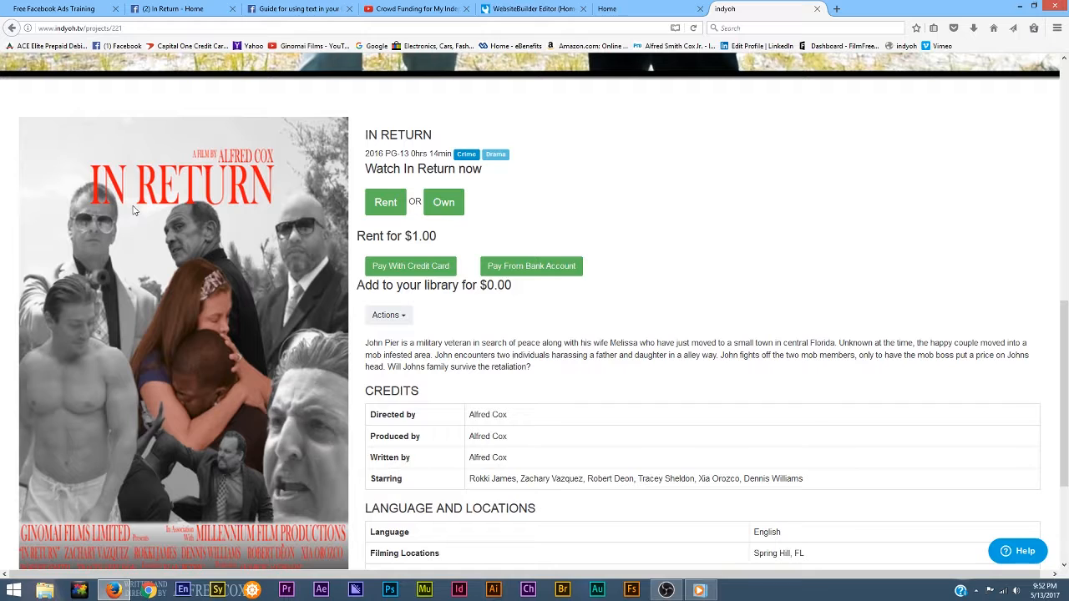
pyautogui.moveTo(123, 216)
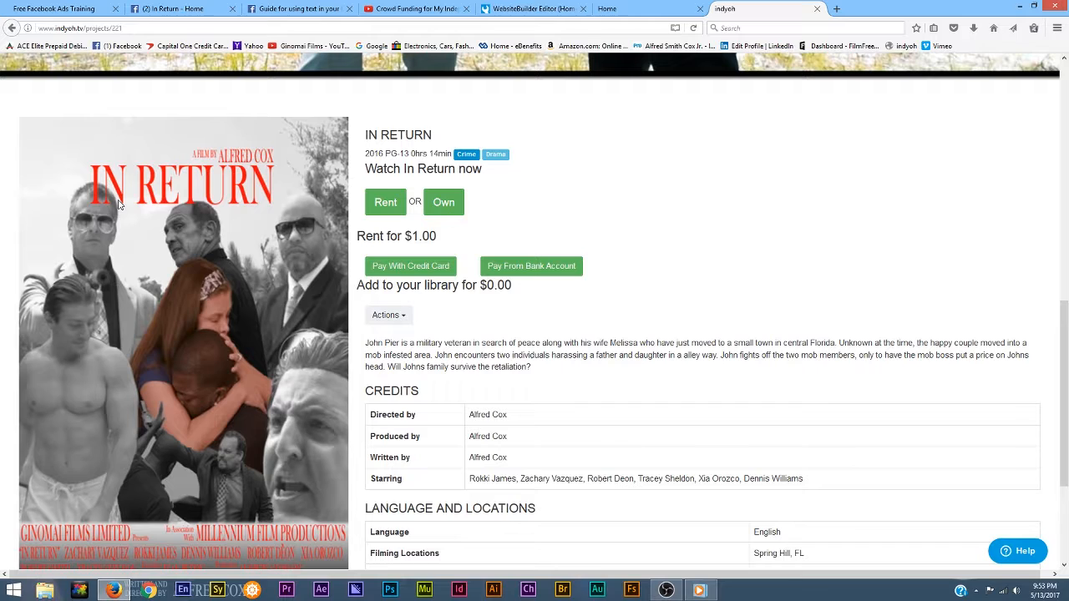
pyautogui.moveTo(112, 198)
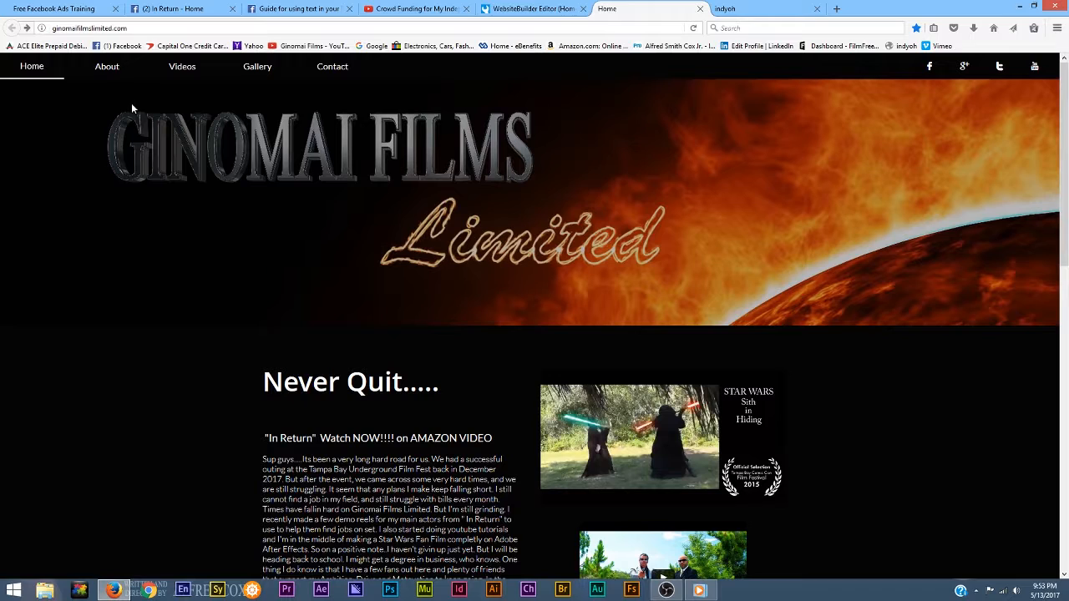
pyautogui.click(181, 66)
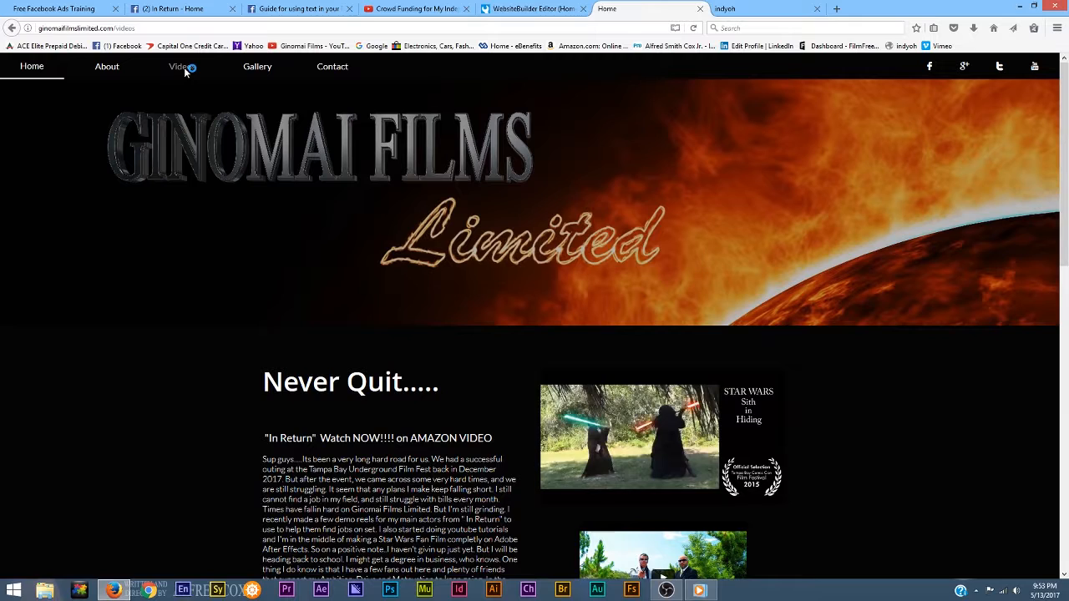
# Browse the Video Gallery, then play the 'opening title bumper Jan 2017' clip from the taskbar.
pyautogui.click(181, 66)
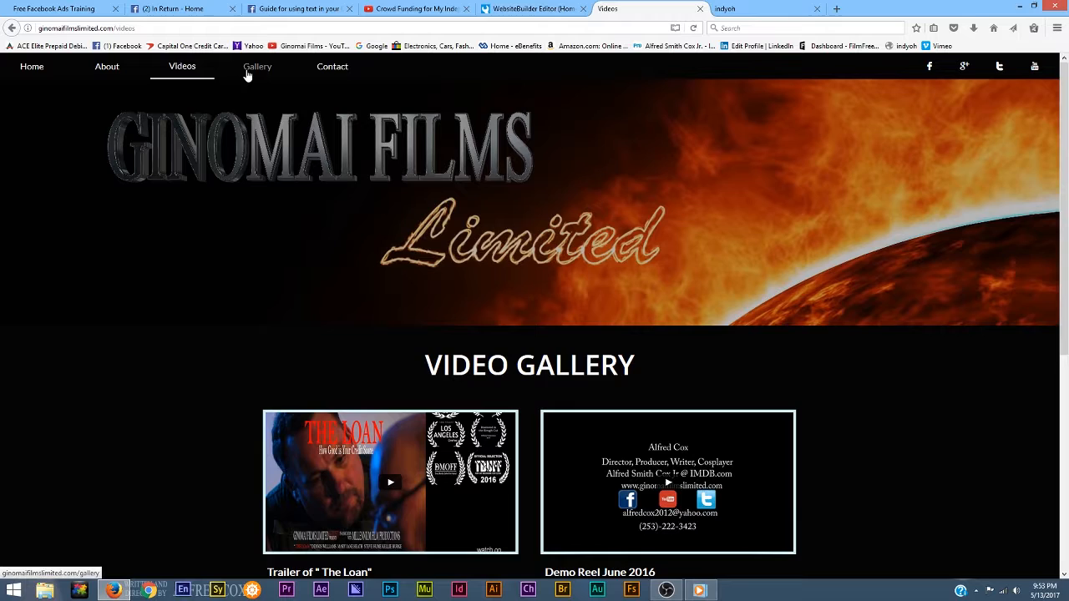
pyautogui.scroll(-3)
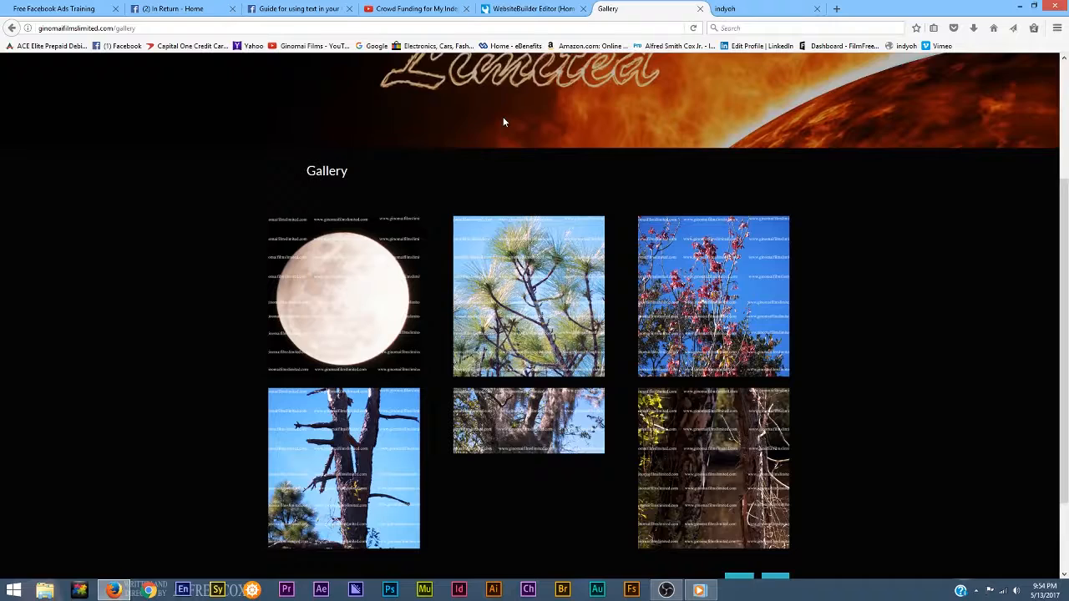
pyautogui.scroll(-3)
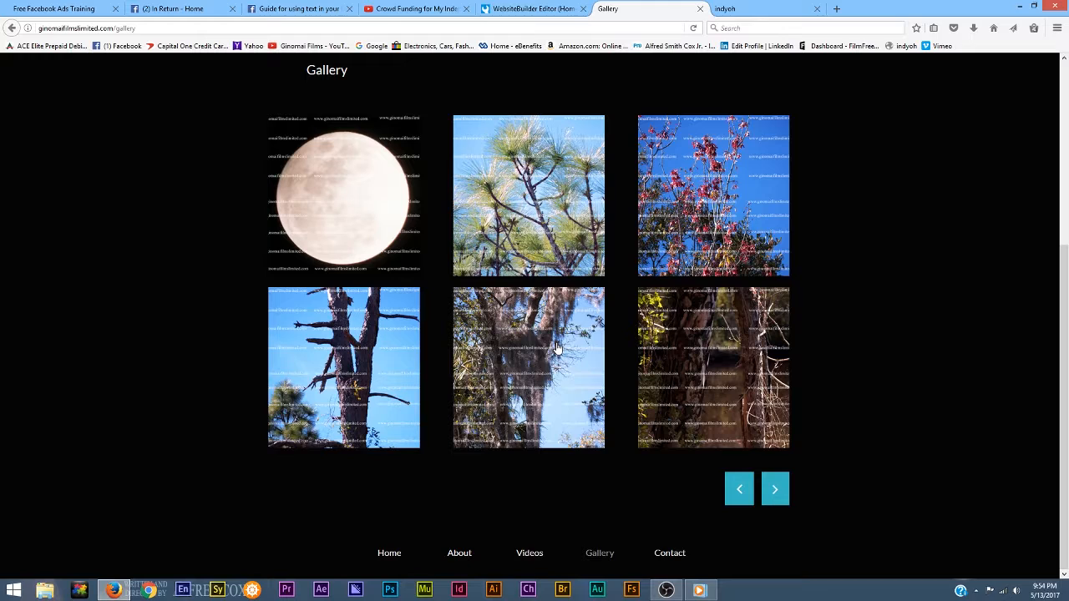
pyautogui.moveTo(424, 125)
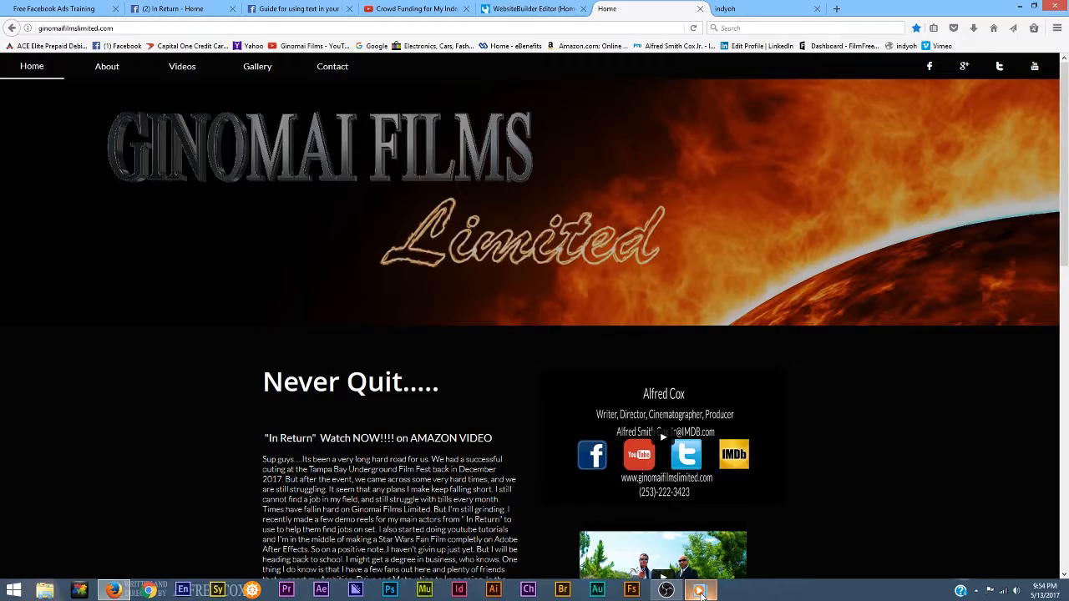
pyautogui.click(700, 590)
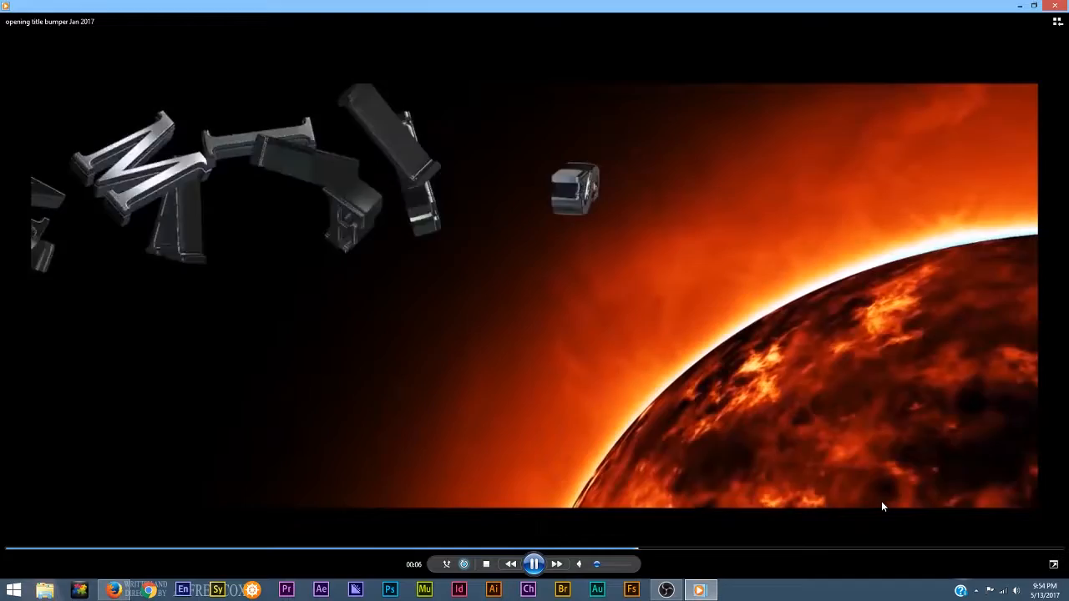